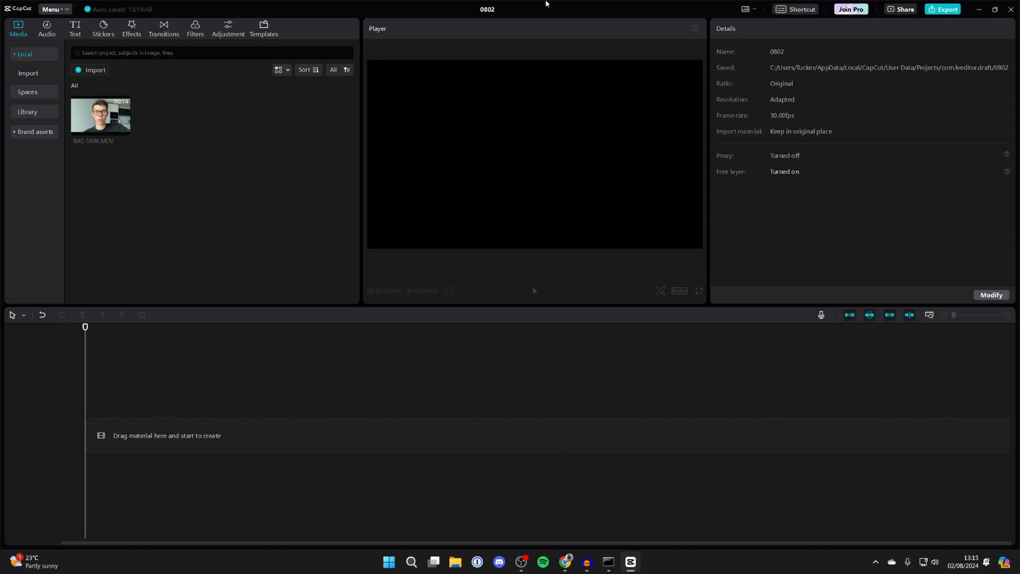
pyautogui.moveTo(323, 13)
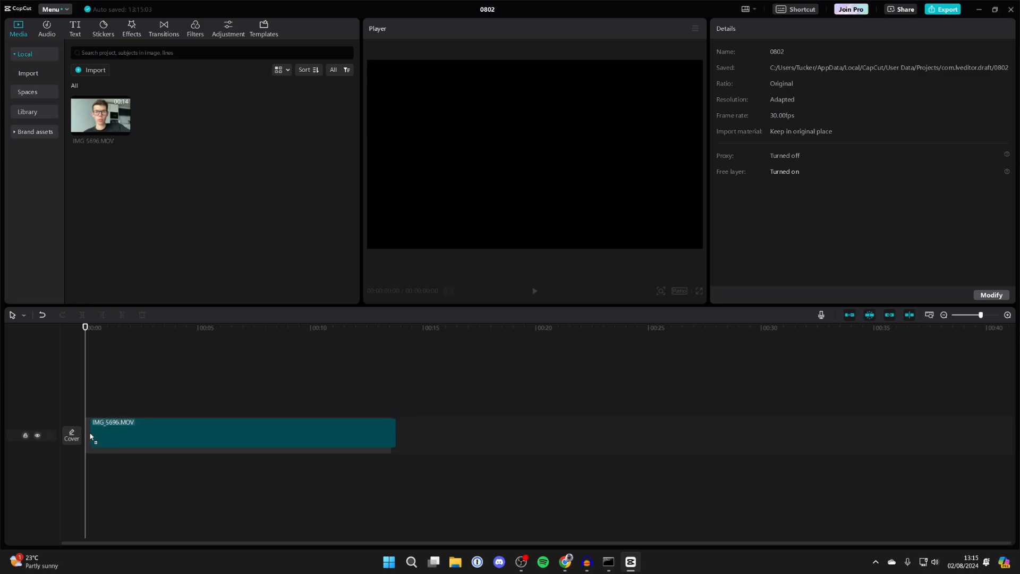
# - Place the IMG_5696.MOV talking-head clip onto the empty timeline
pyautogui.click(241, 435)
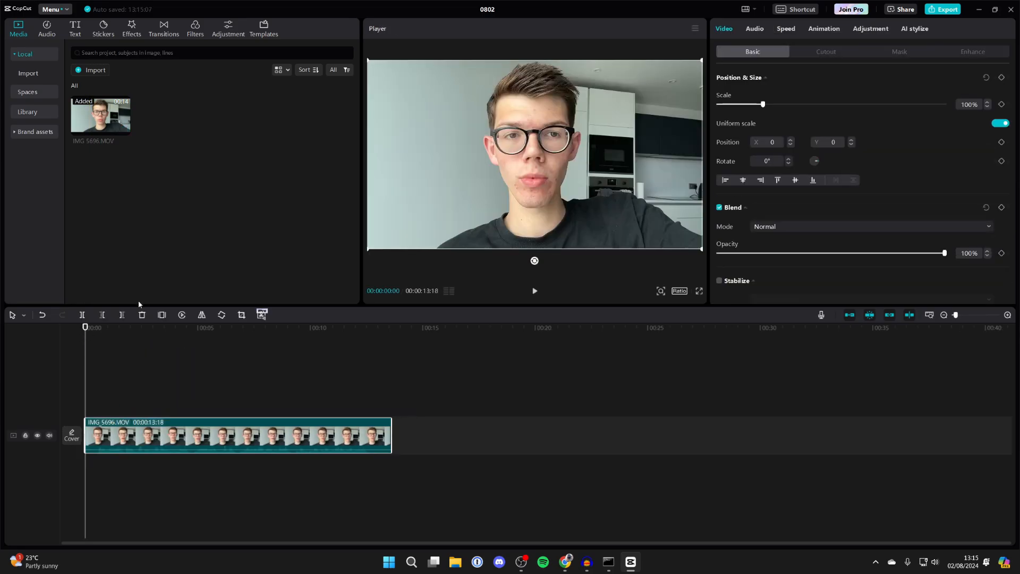
pyautogui.moveTo(180, 234)
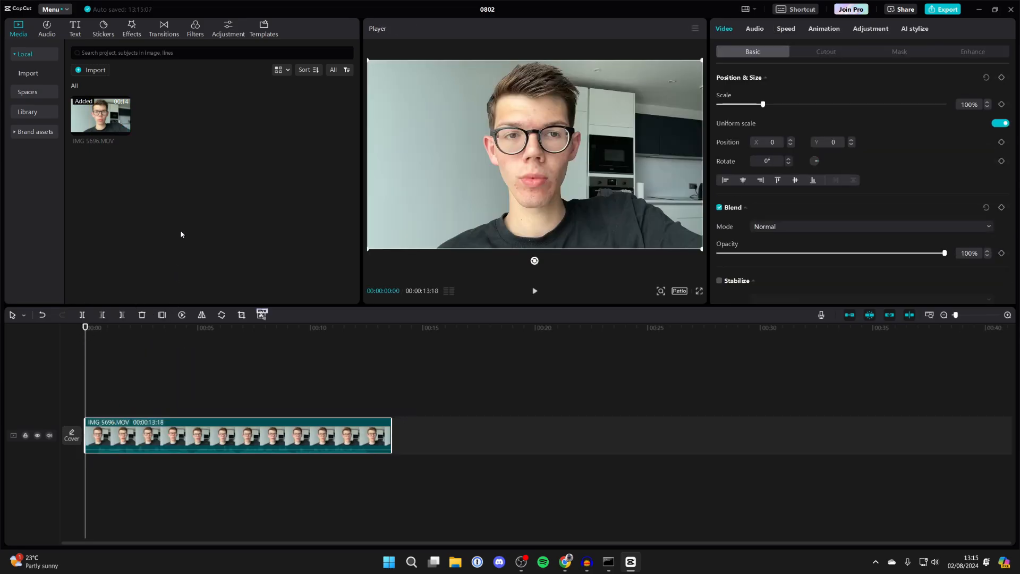
# - Reach the Auto captions setup from the Text sidebar
pyautogui.click(75, 29)
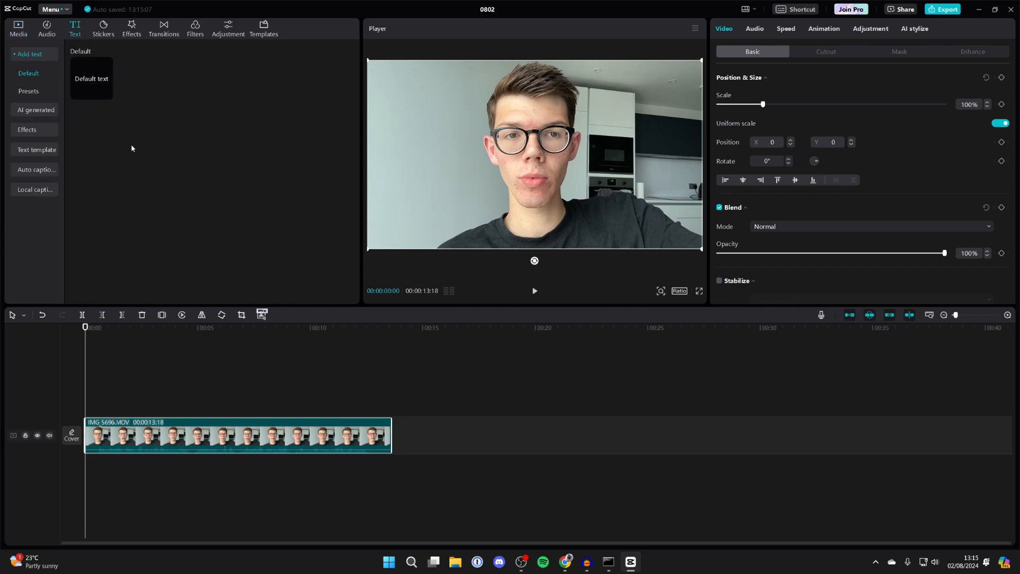
pyautogui.moveTo(36, 170)
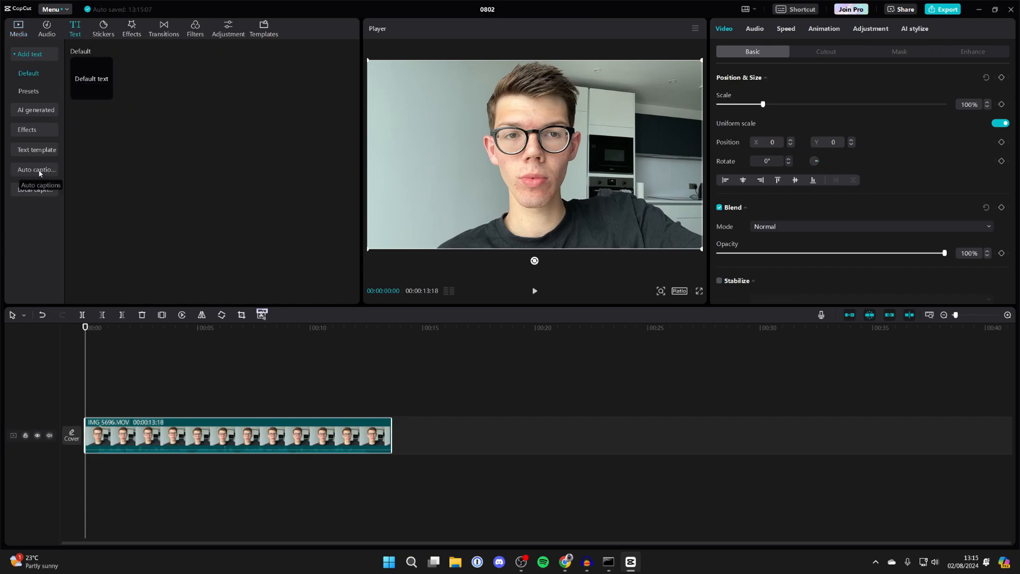
pyautogui.click(36, 170)
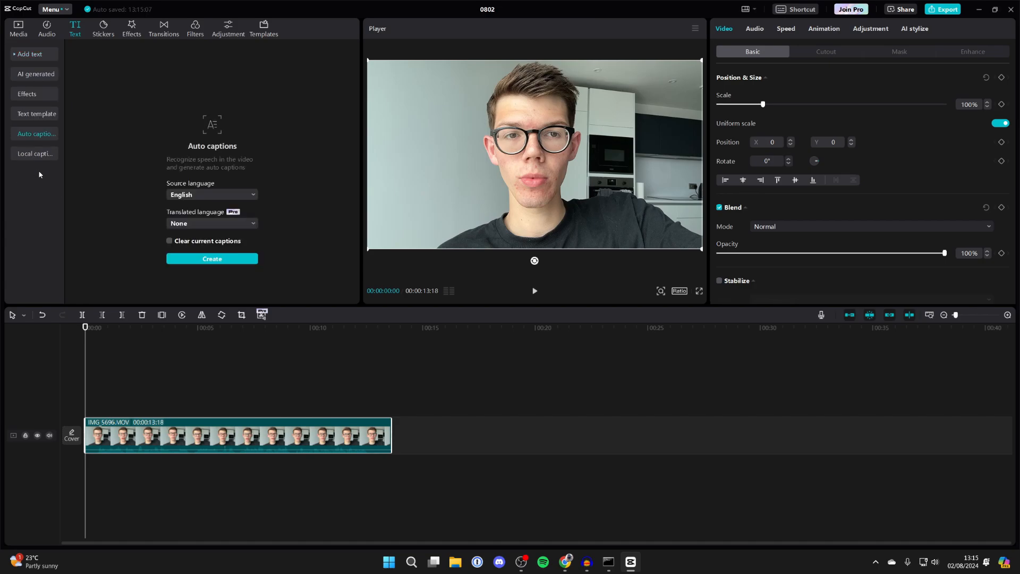
pyautogui.moveTo(193, 195)
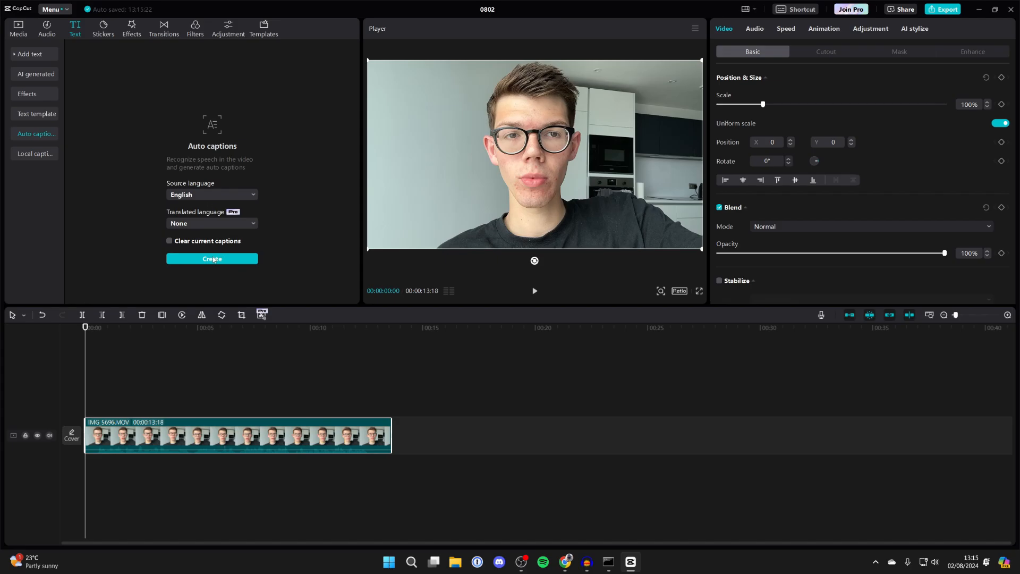
# - Start creating English auto captions from the clip's speech
pyautogui.click(212, 258)
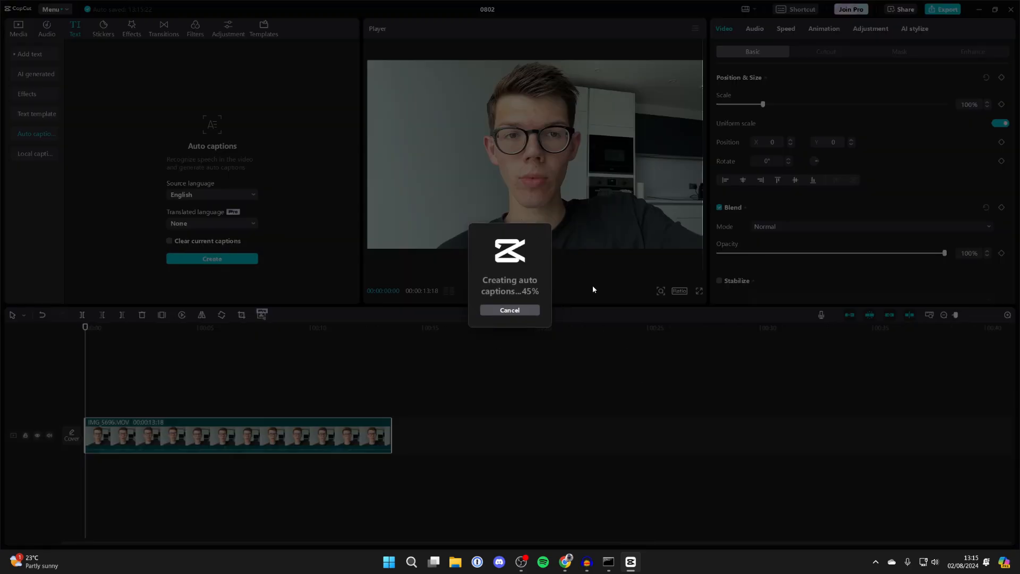
pyautogui.moveTo(103, 379)
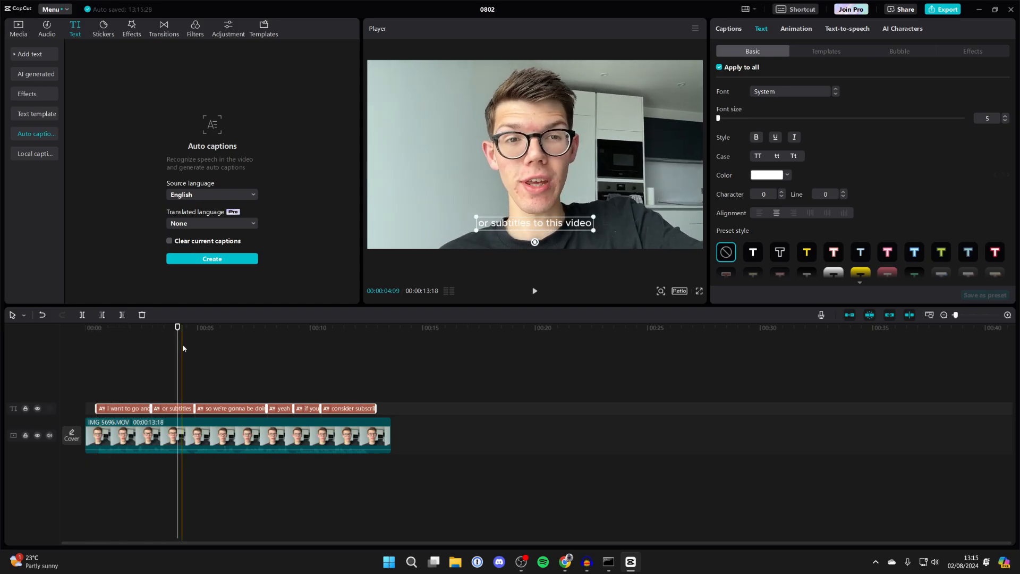
# - Select the first caption clip and show the text Templates gallery
pyautogui.click(124, 408)
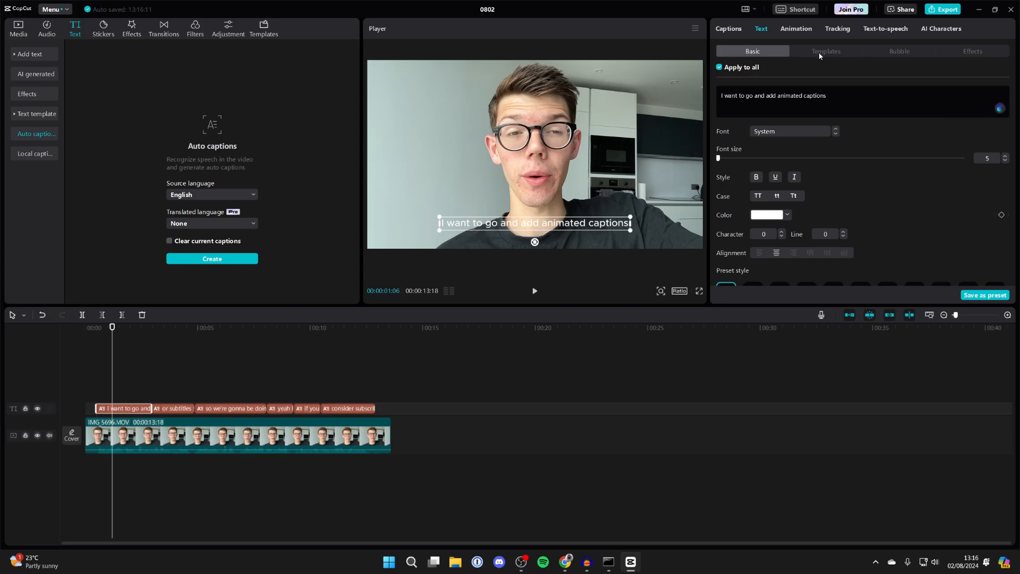
pyautogui.click(826, 51)
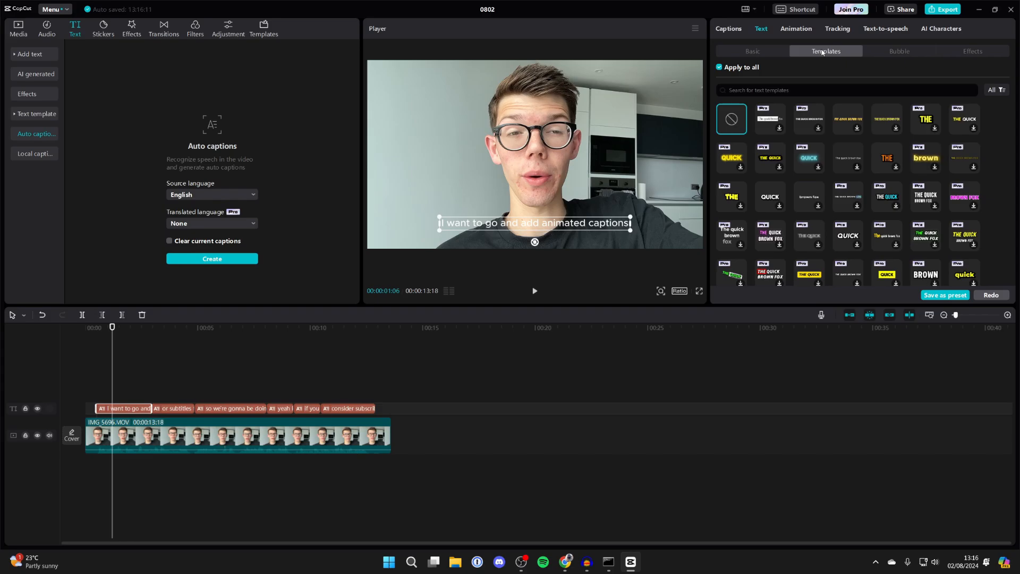
pyautogui.moveTo(807, 71)
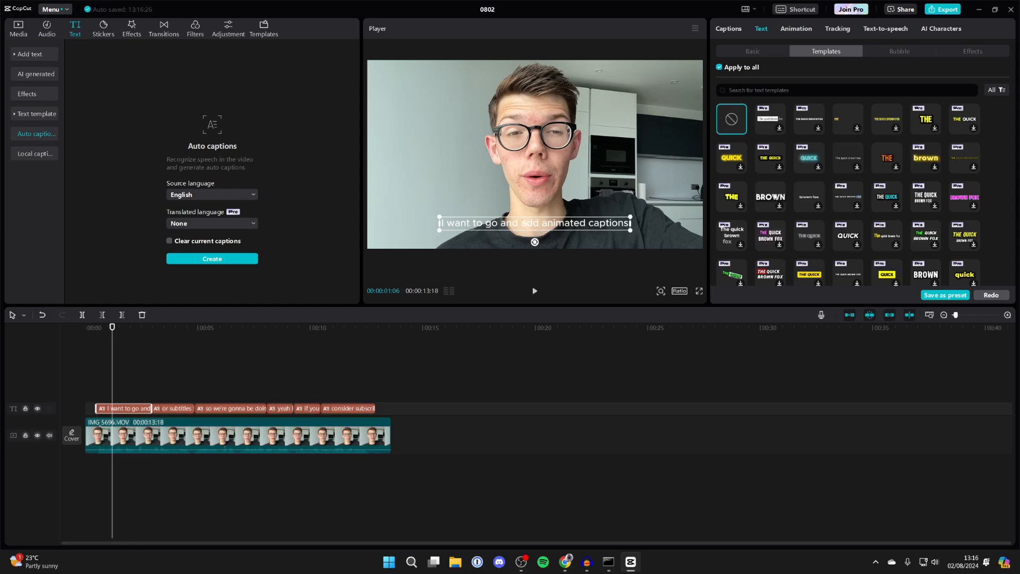
# - Apply the QUICK template to all captions and play the clip through to preview them
pyautogui.click(769, 197)
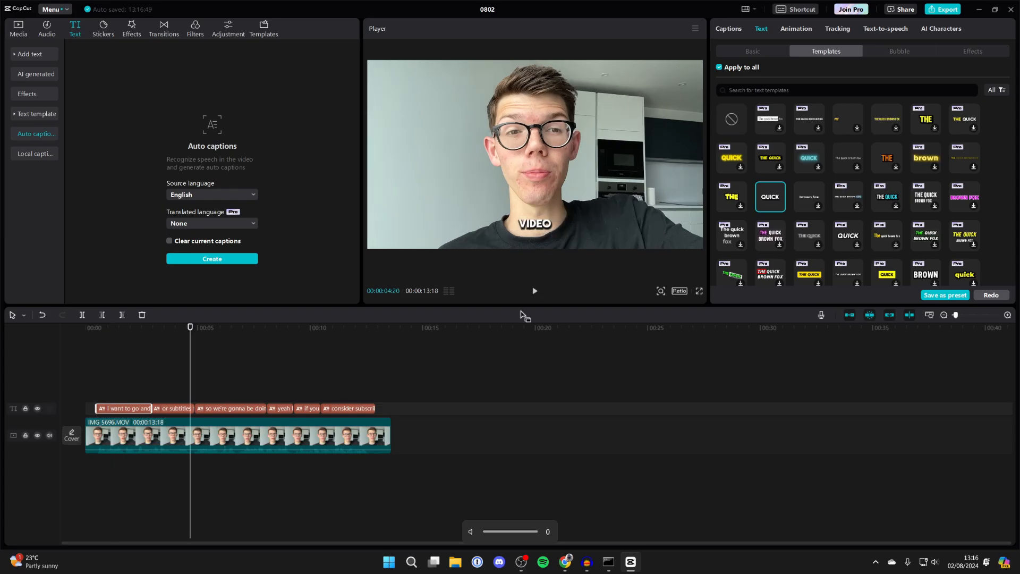
pyautogui.click(534, 291)
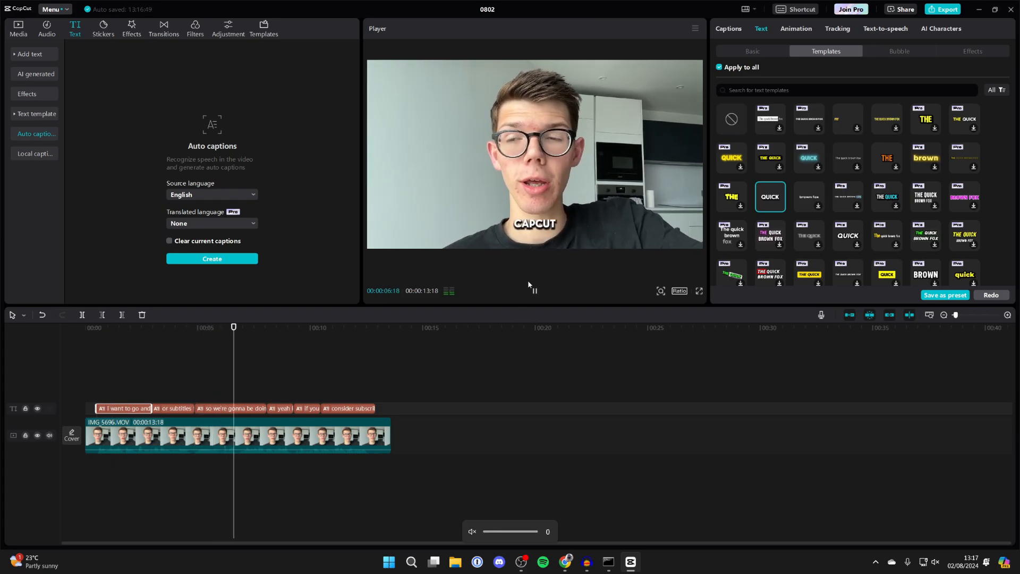
pyautogui.click(533, 290)
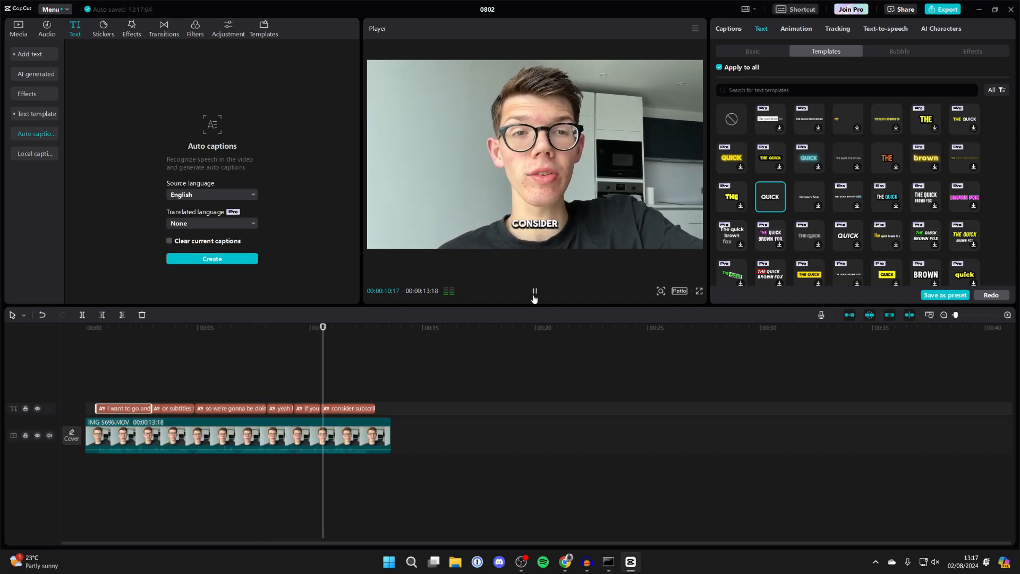
pyautogui.click(533, 291)
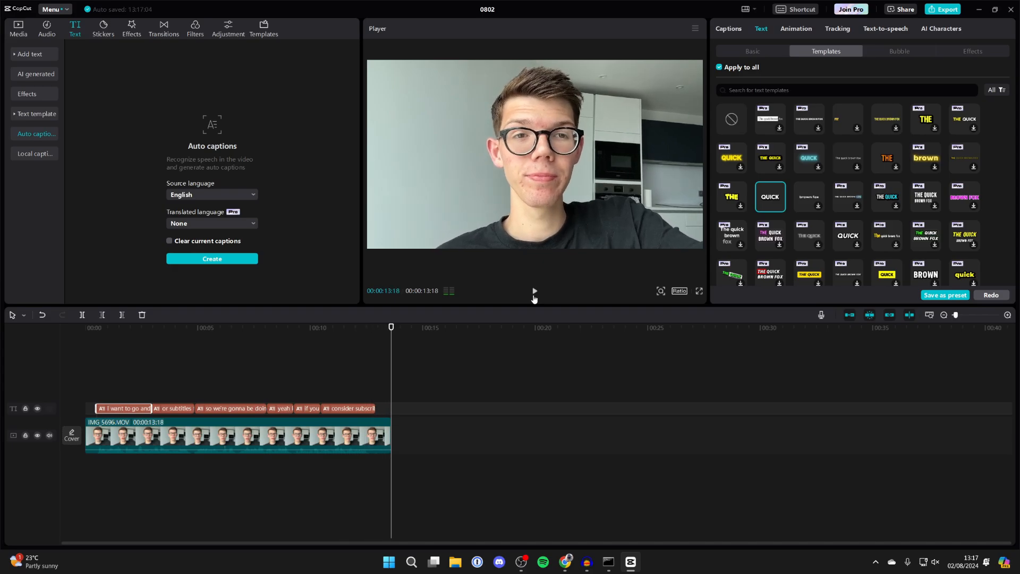